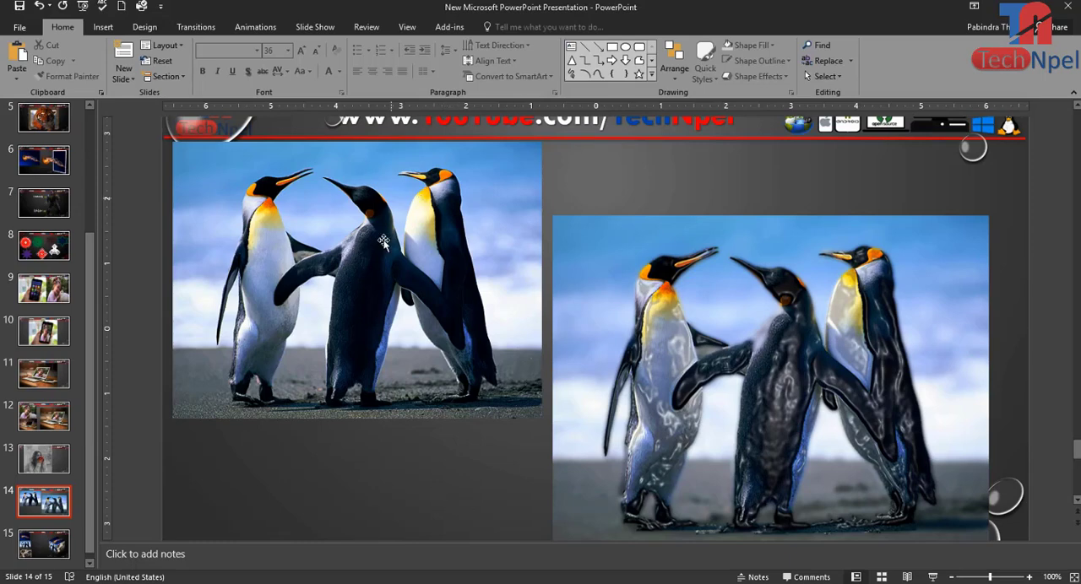
- Select the unedited penguin photo, then the plastic-effect penguin photo on slide 14
left_click(355, 279)
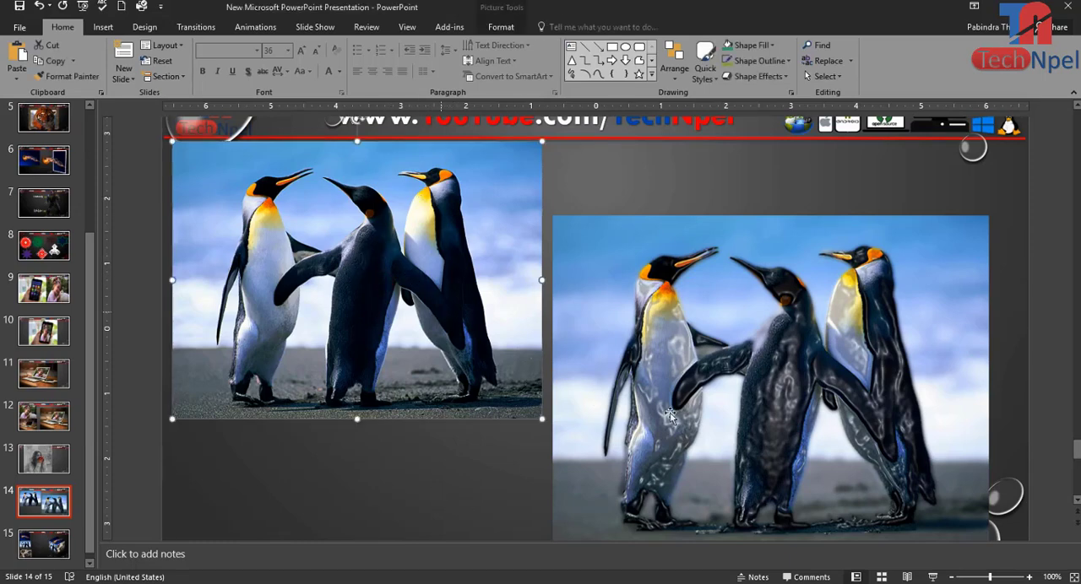
left_click(746, 414)
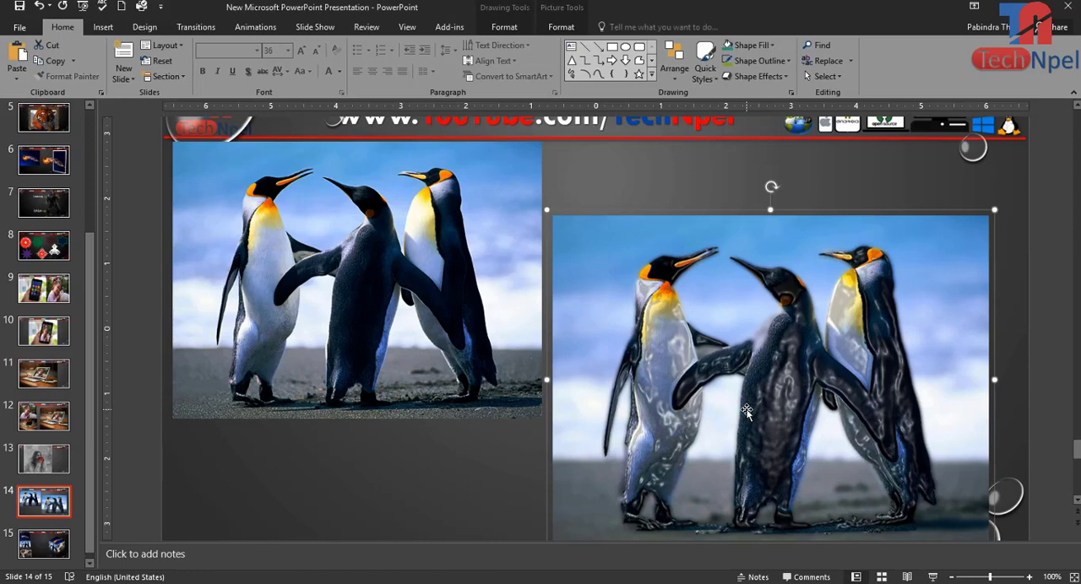
mouse_move(480, 467)
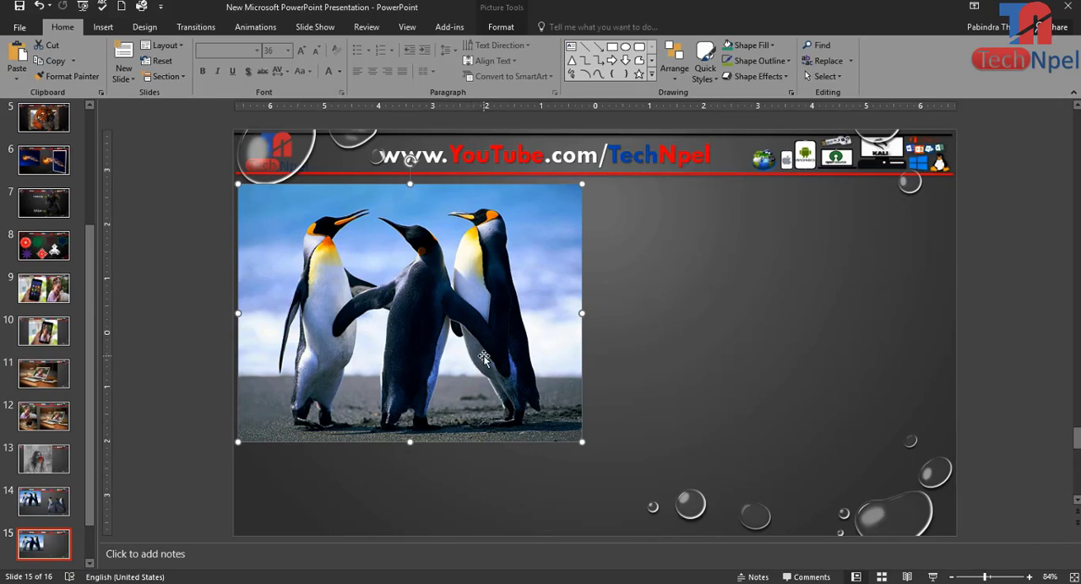
- Duplicate the penguin photo with Ctrl+D and reselect the original left photo
key("ctrl+d")
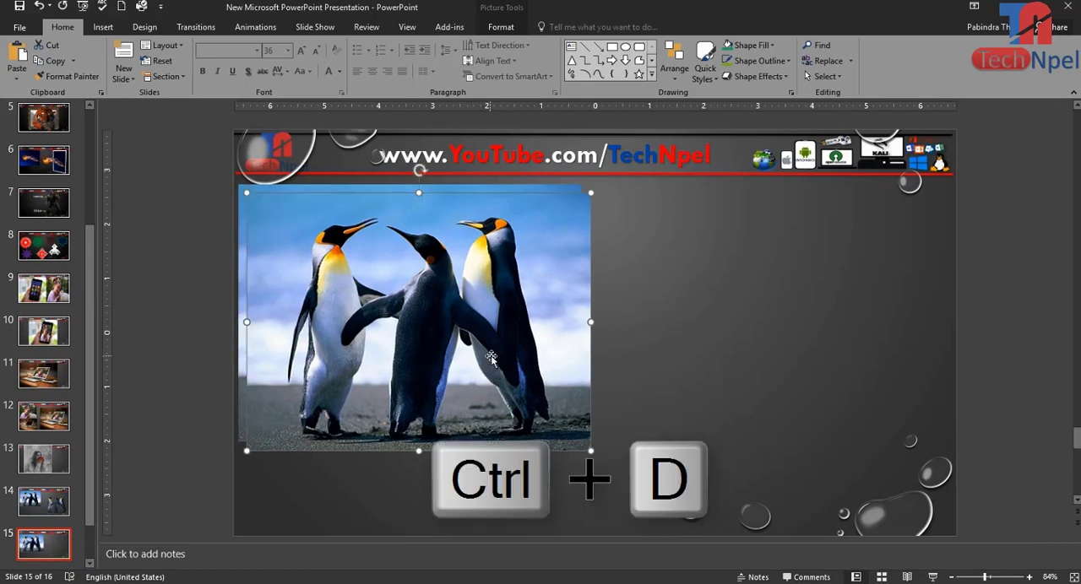
key("ctrl+d")
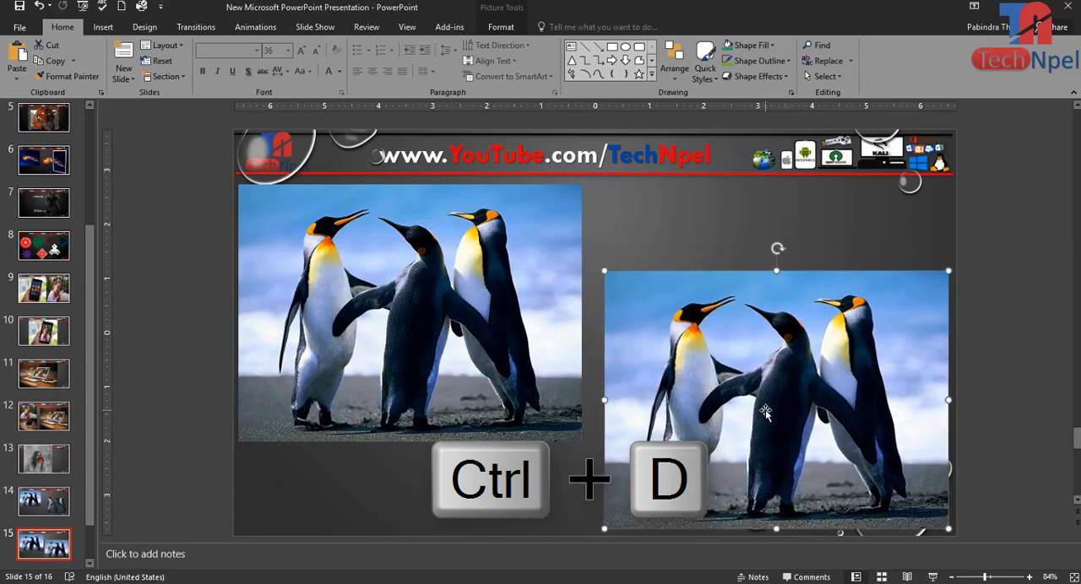
left_click(410, 313)
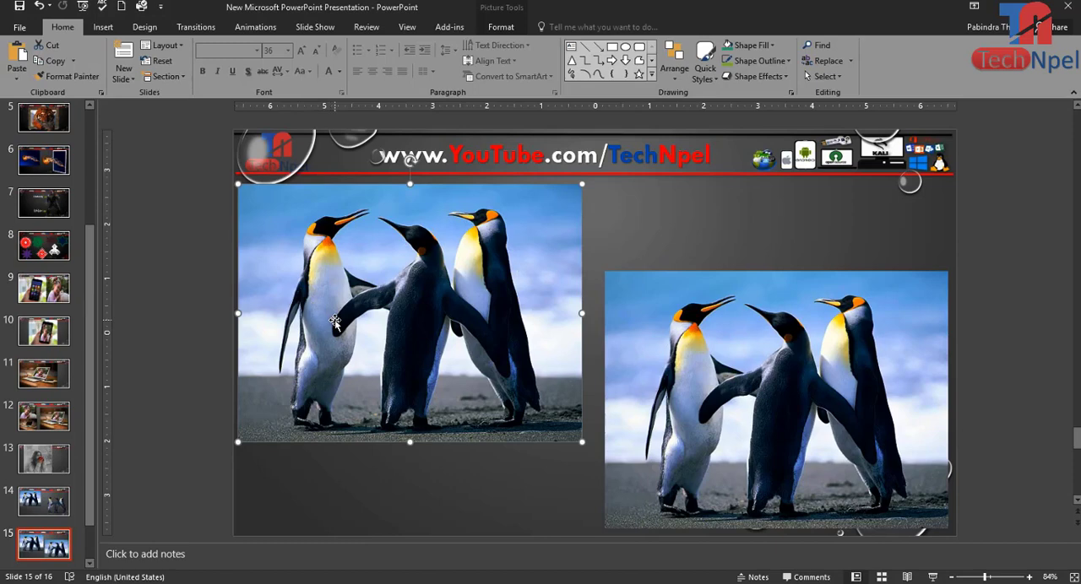
mouse_move(435, 359)
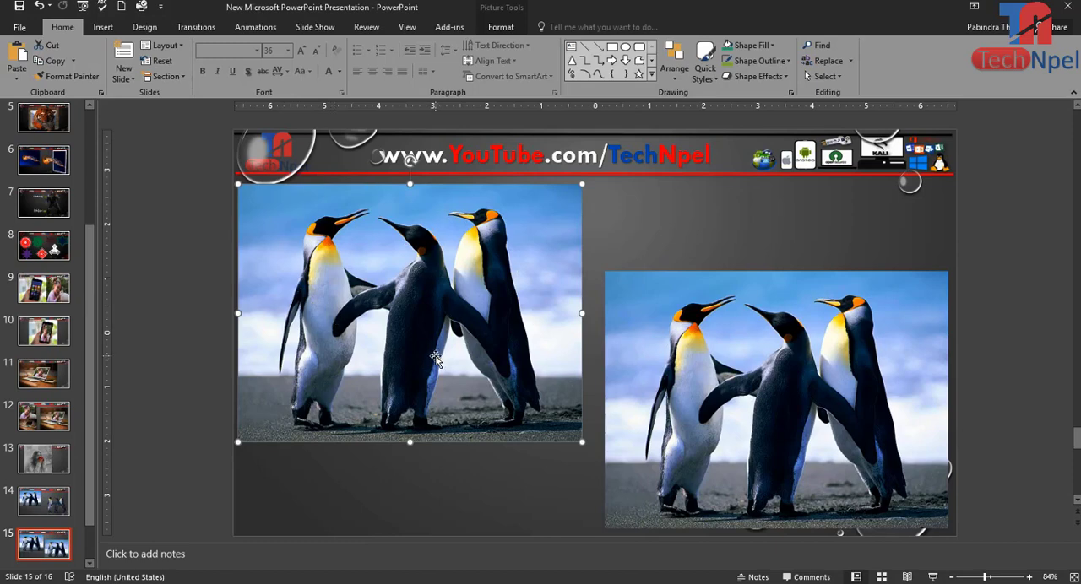
mouse_move(419, 365)
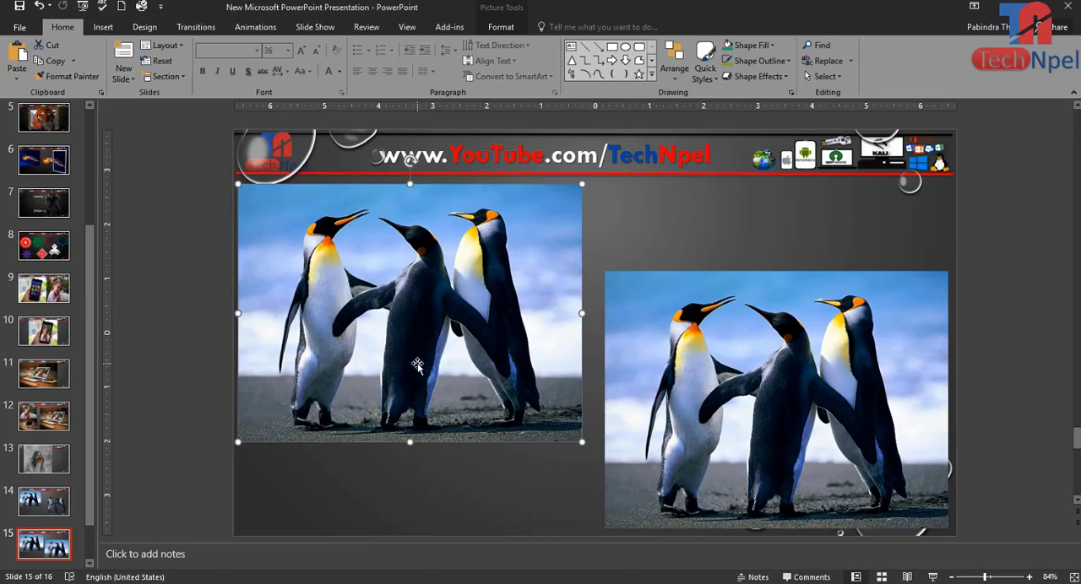
- Remove the left penguin photo's sky and snow background, keeping only the penguins
left_click(500, 26)
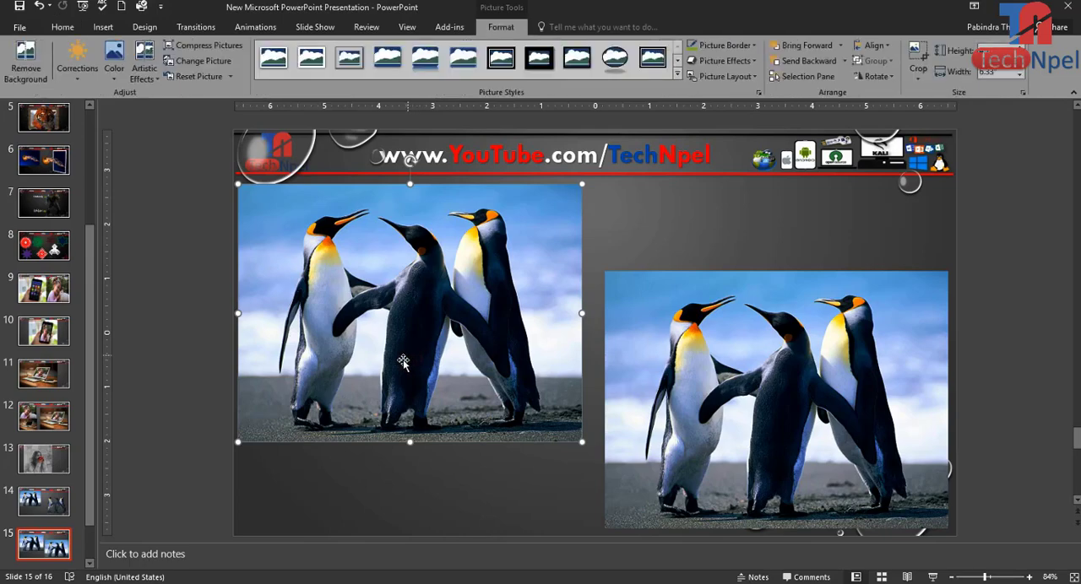
mouse_move(413, 346)
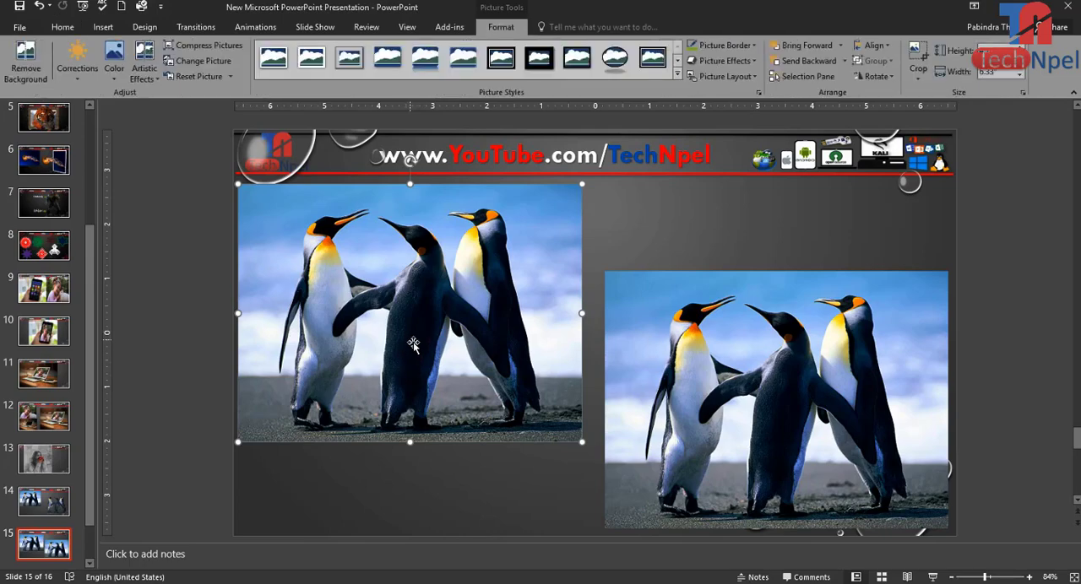
mouse_move(25, 61)
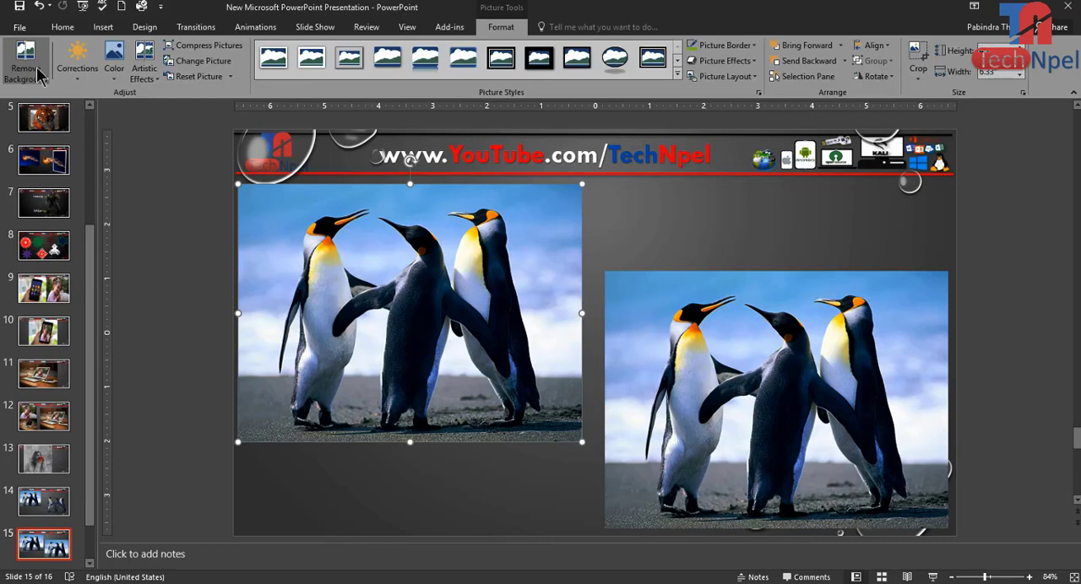
left_click(25, 59)
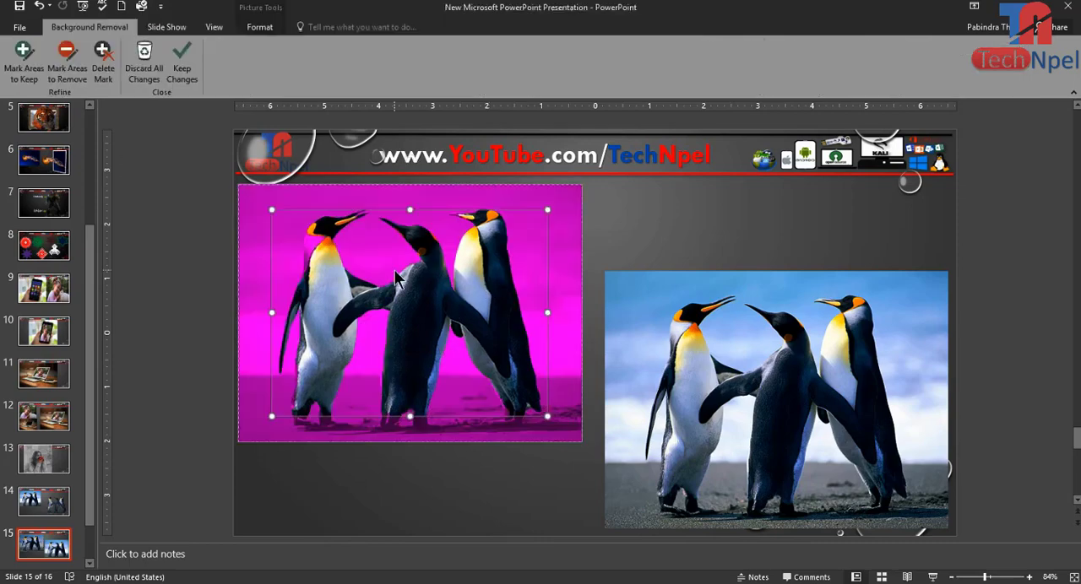
mouse_move(477, 505)
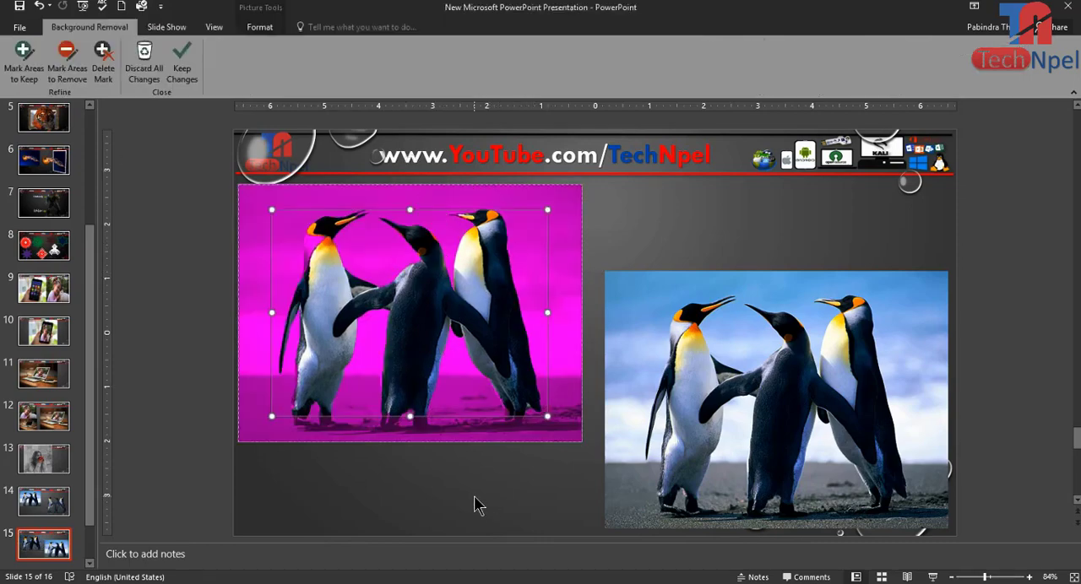
left_click(182, 63)
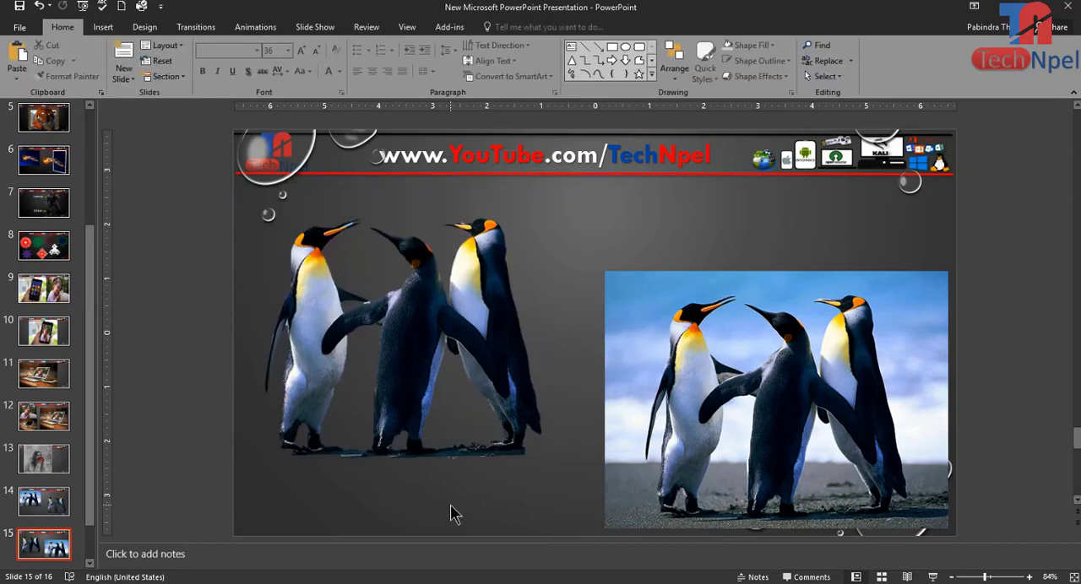
mouse_move(456, 224)
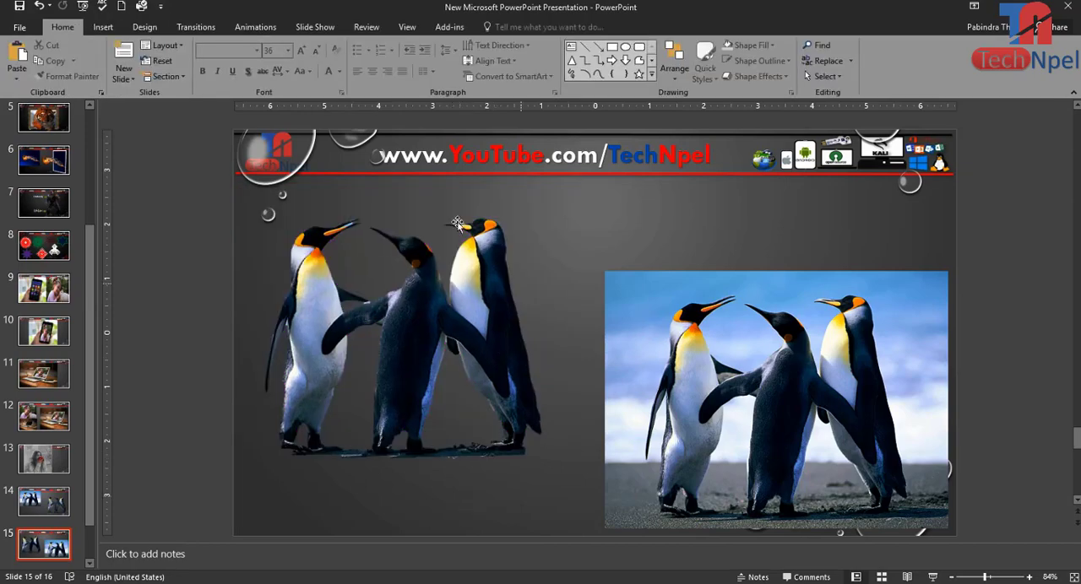
mouse_move(442, 336)
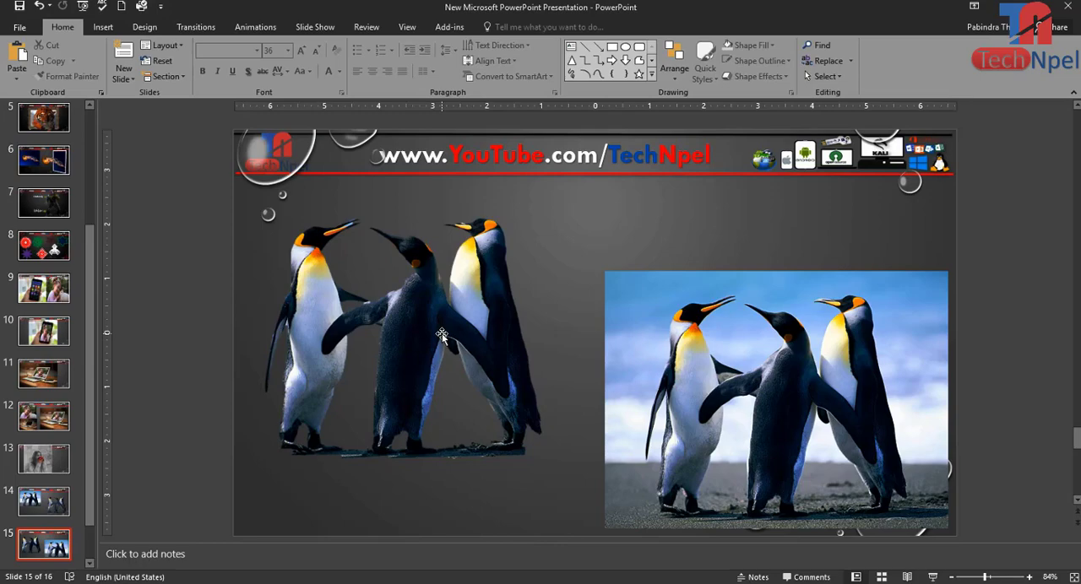
- Apply the Plastic Wrap artistic effect to the cut-out penguins
left_click(436, 332)
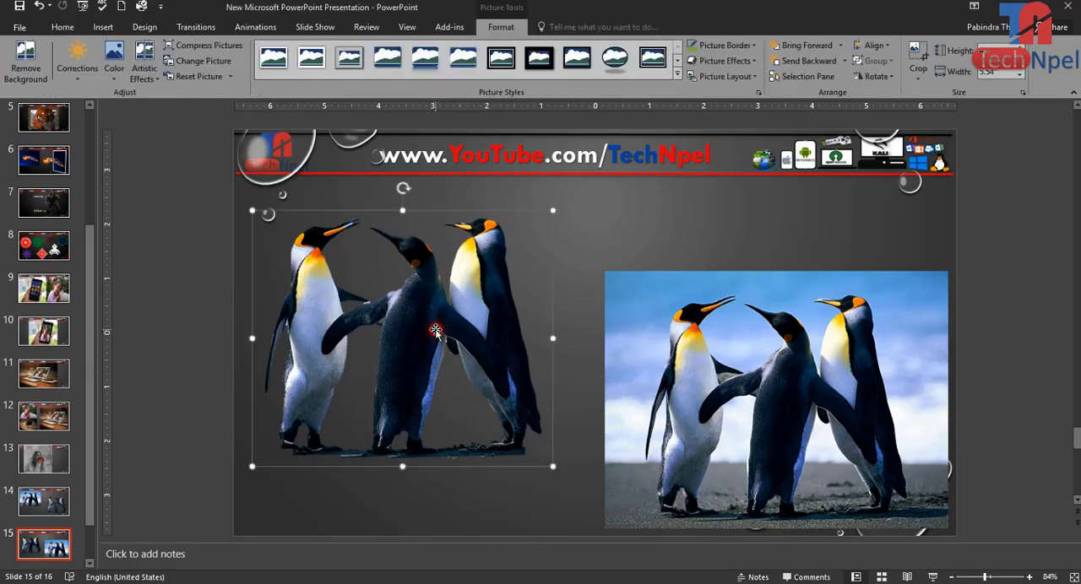
mouse_move(451, 343)
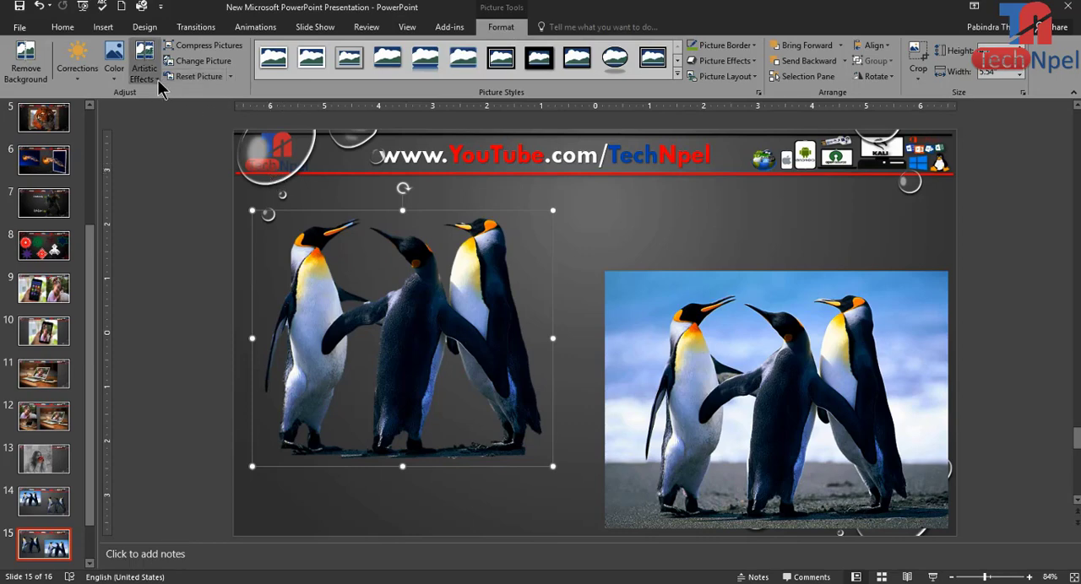
left_click(143, 60)
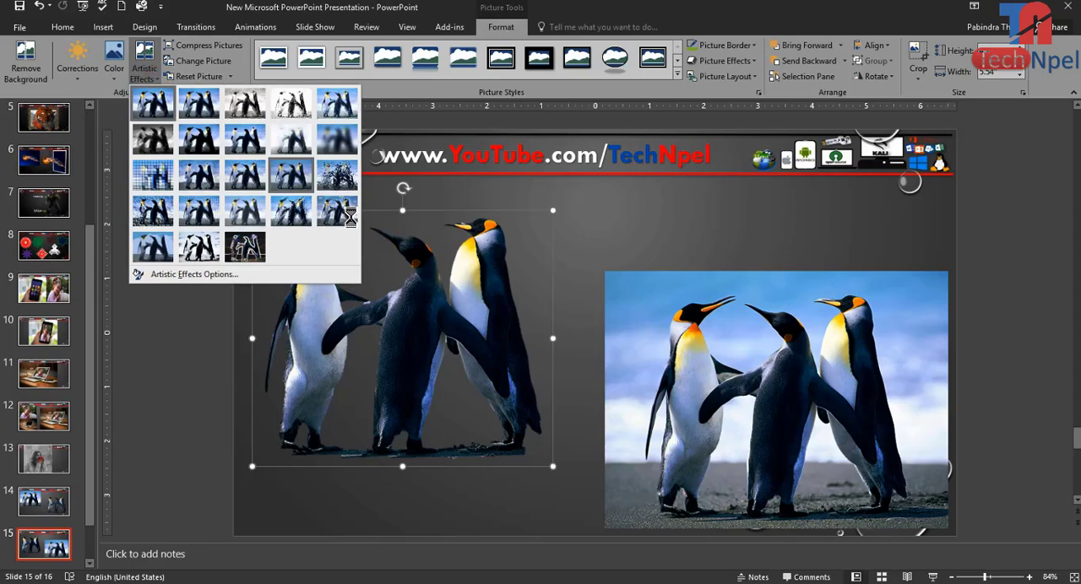
mouse_move(337, 211)
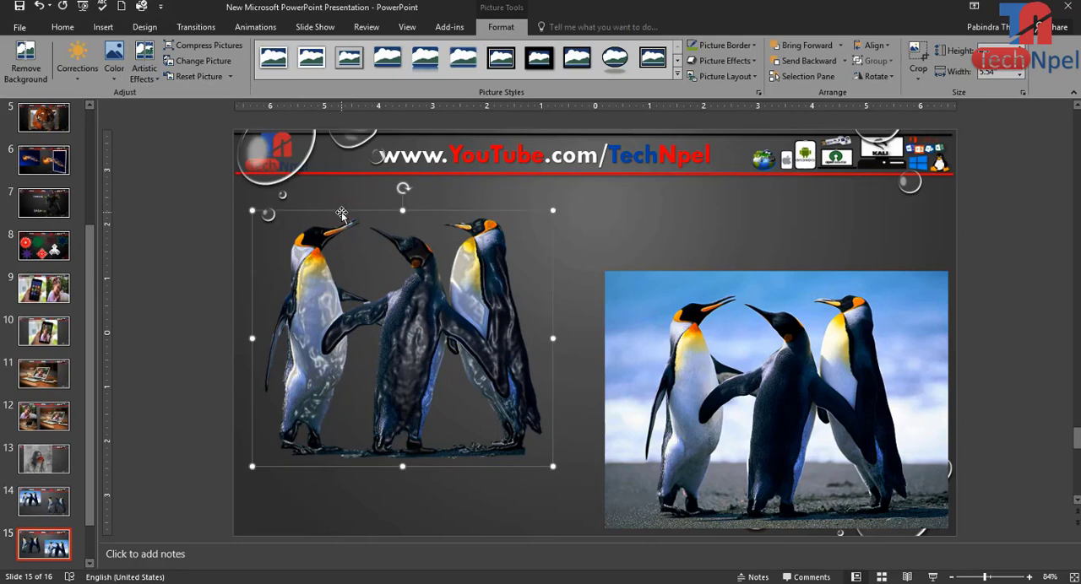
mouse_move(348, 398)
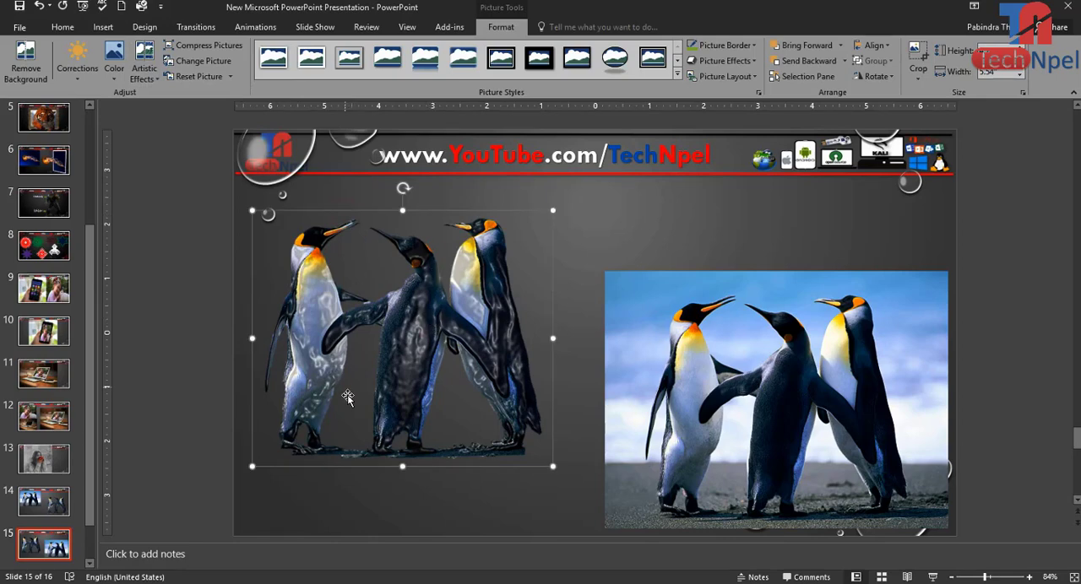
mouse_move(415, 376)
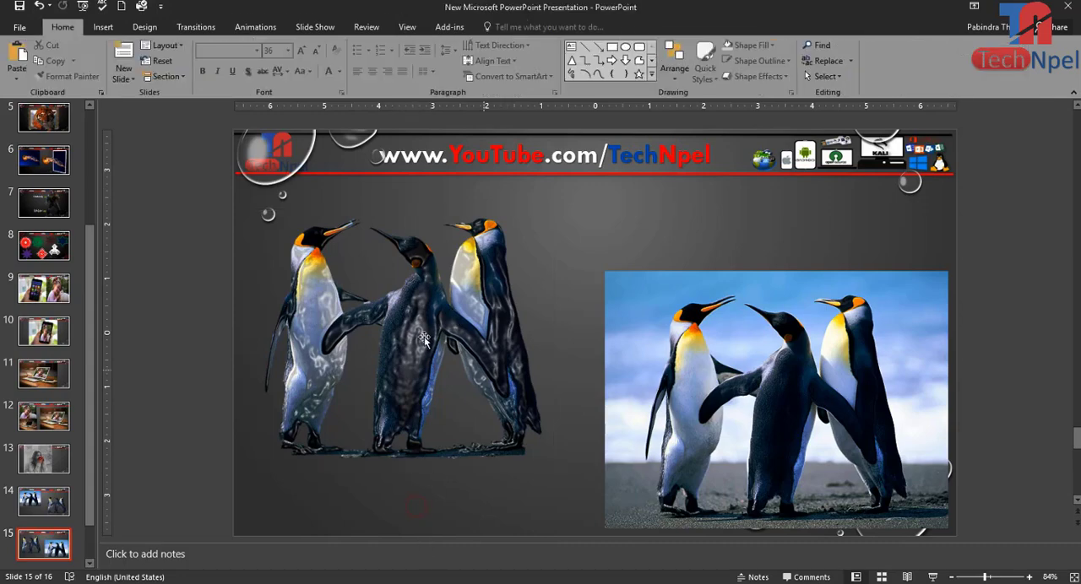
left_click(397, 338)
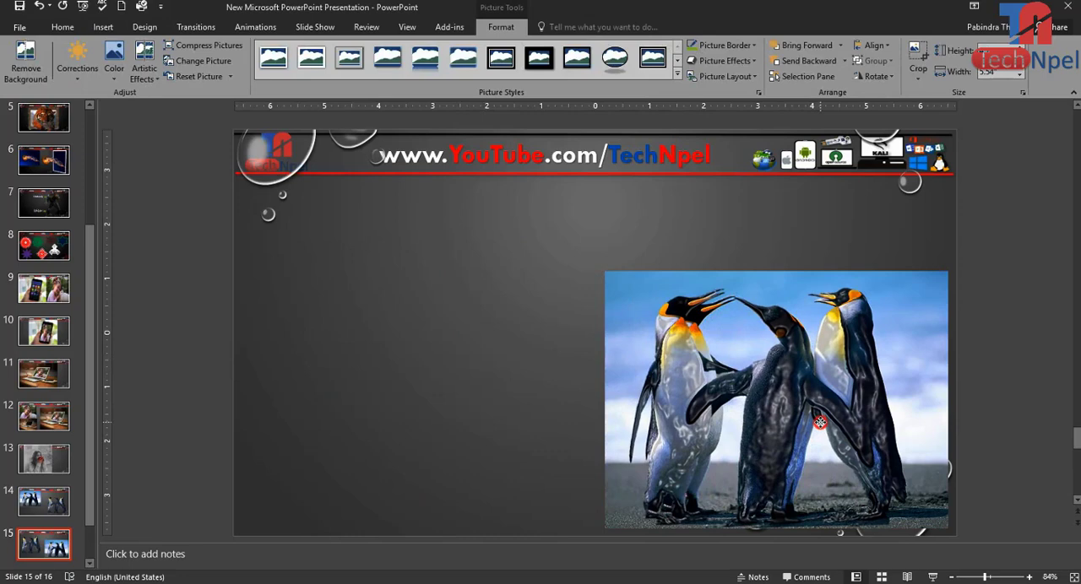
- Align the glossy penguin cutout over the original photo's penguins and deselect it
left_click(777, 401)
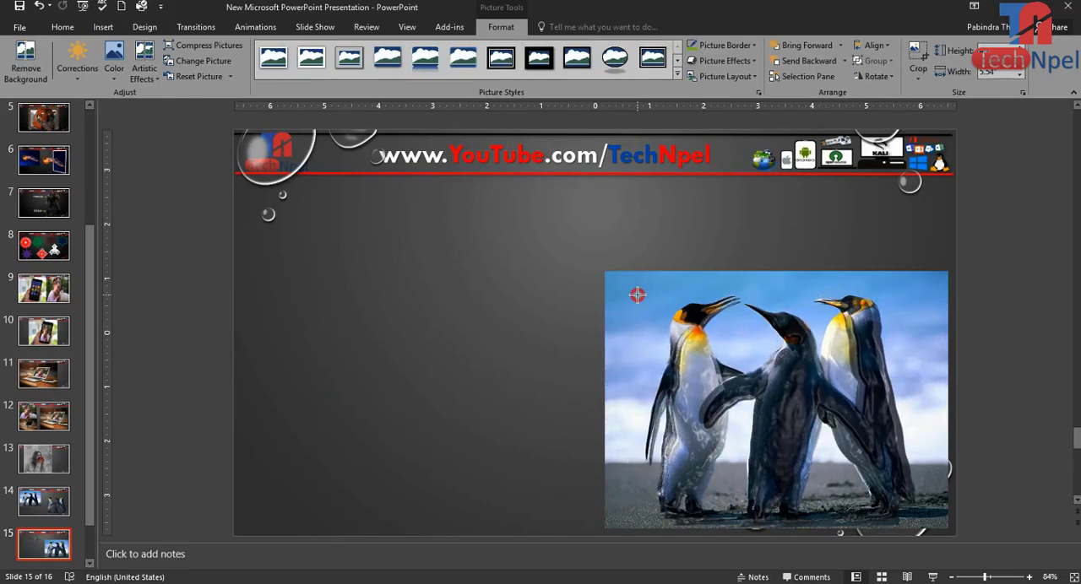
left_click(839, 395)
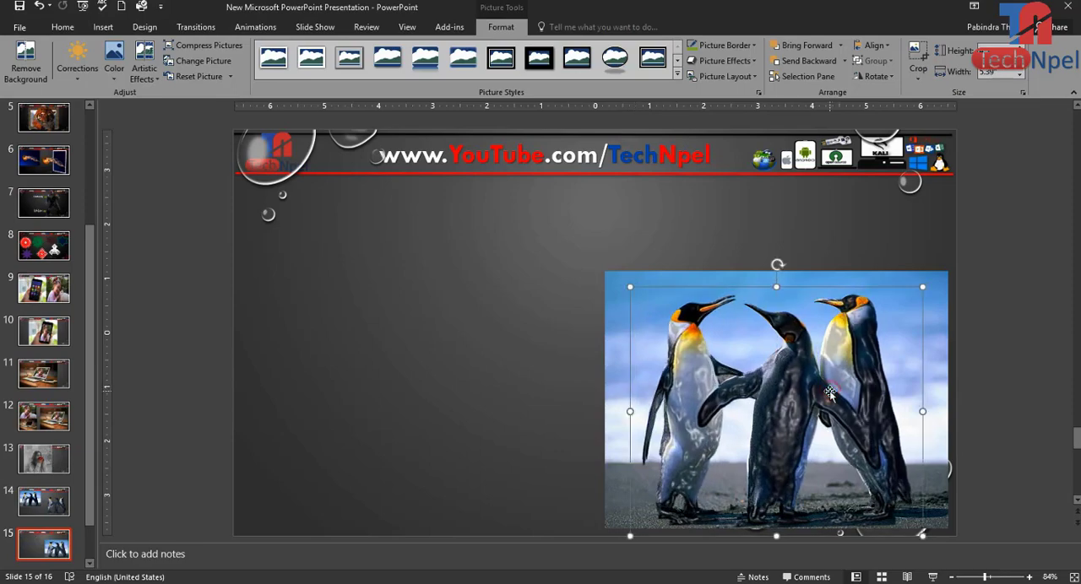
left_click(515, 372)
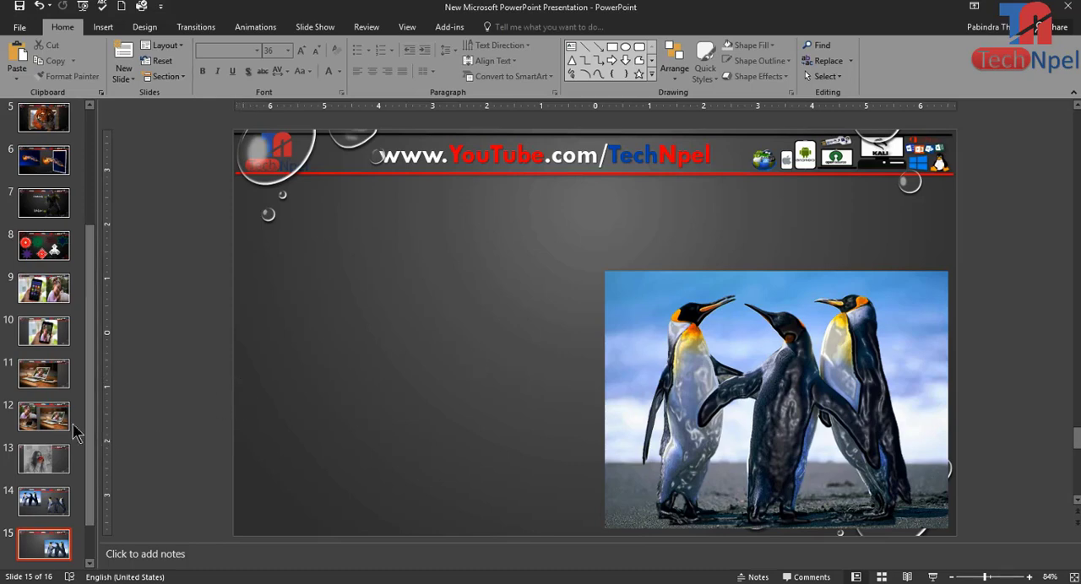
- Browse slides 1, 4 and 5, ending on slide 7 with the jellyfish photos
scroll("up", 3)
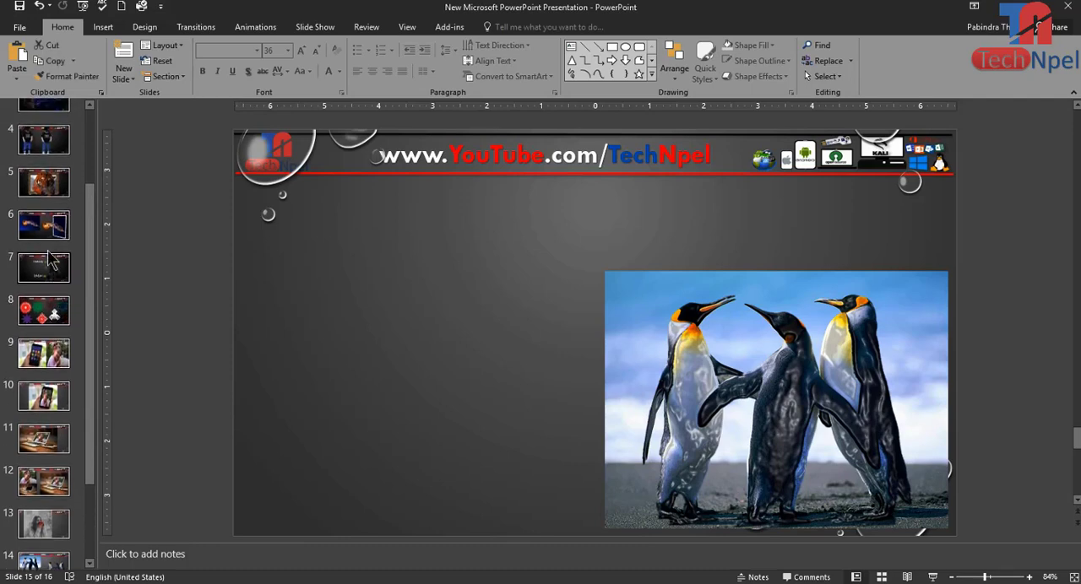
scroll("up", 3)
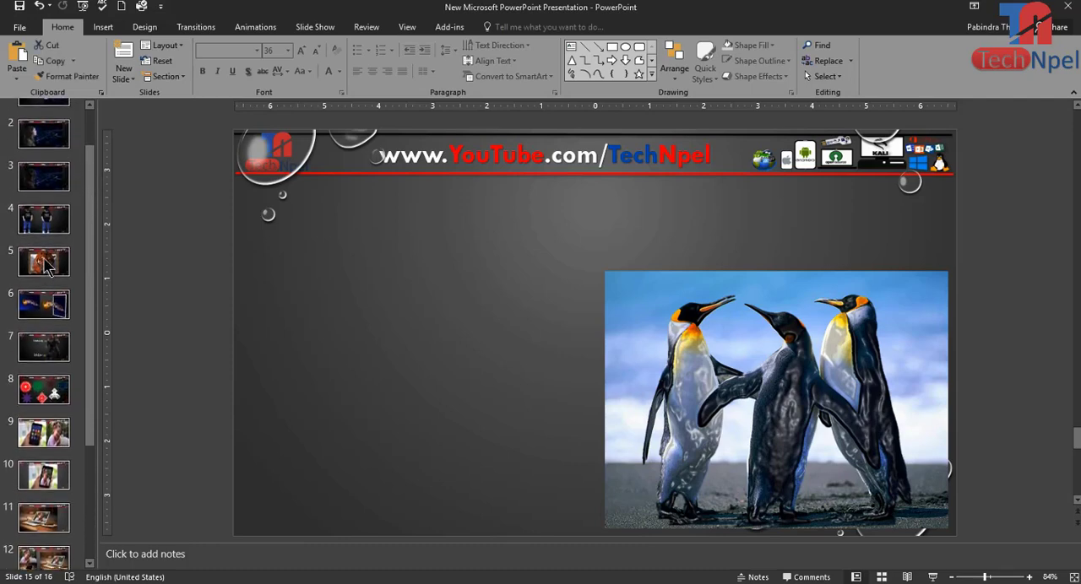
scroll("up", 3)
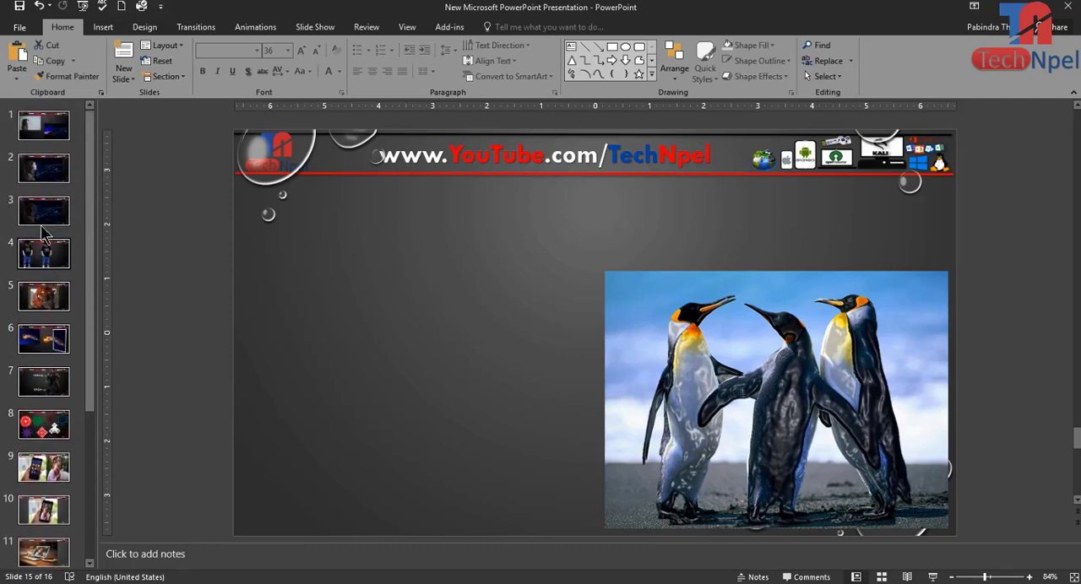
left_click(43, 125)
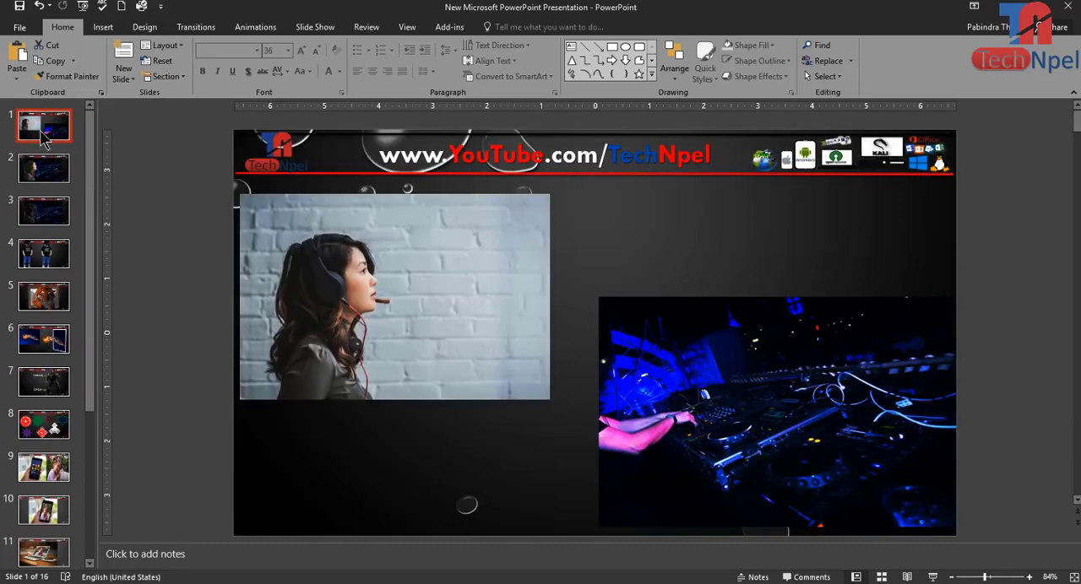
left_click(43, 254)
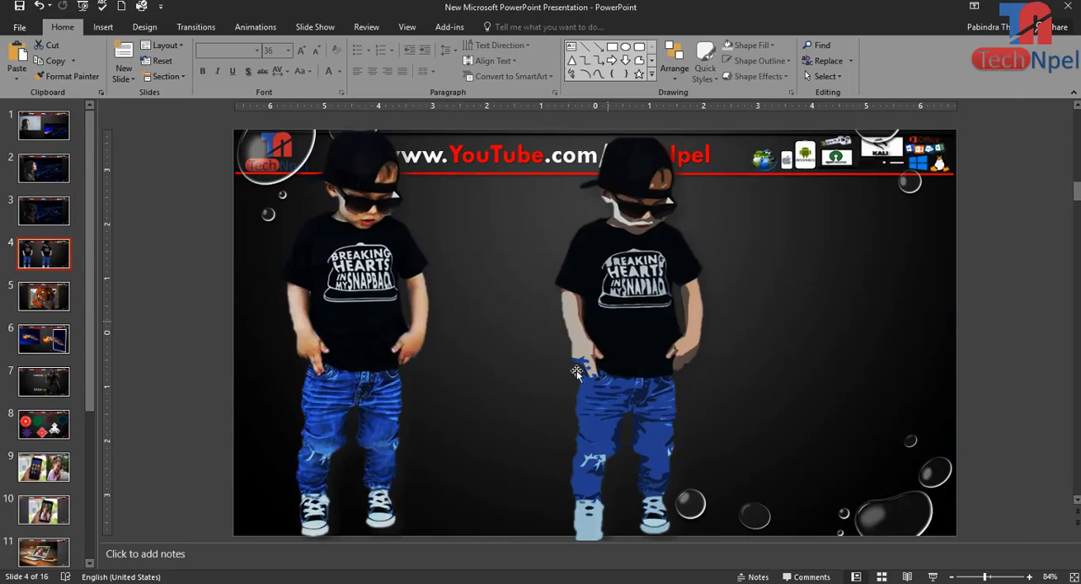
left_click(44, 297)
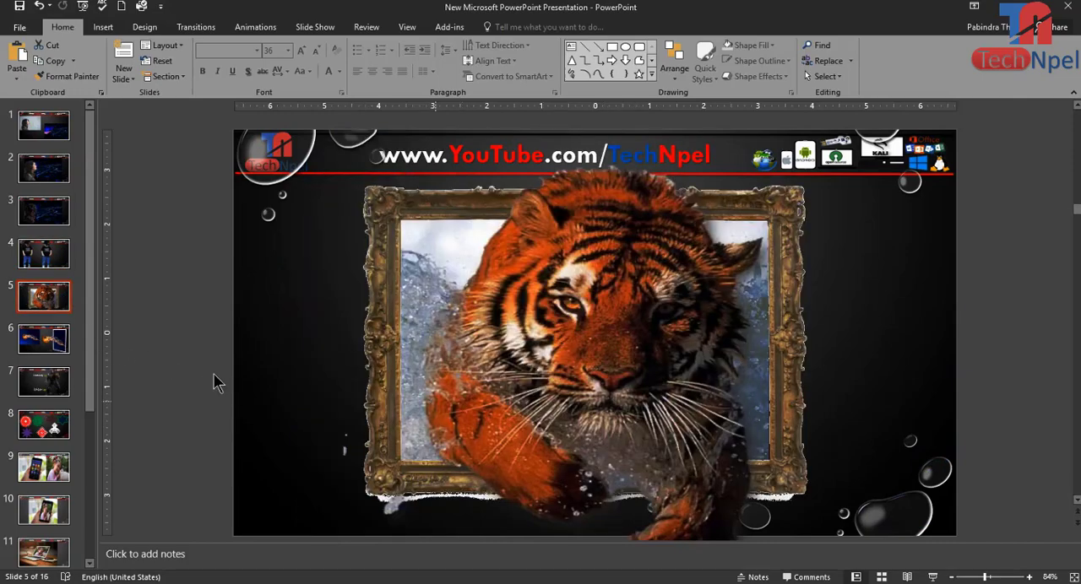
left_click(43, 339)
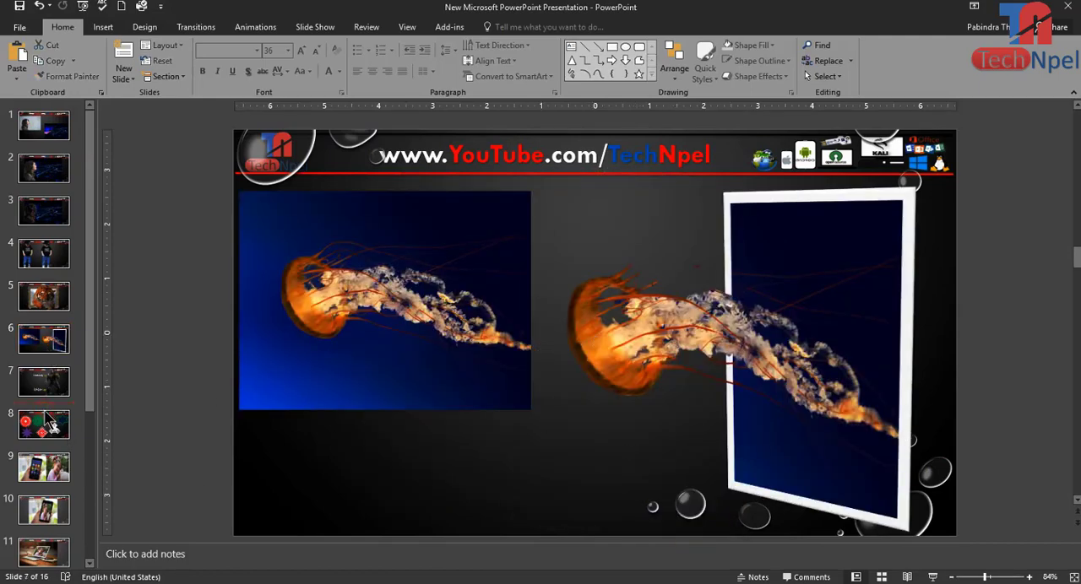
- View slides 10 and 12, then scroll the thumbnail pane down toward slide 13
left_click(43, 510)
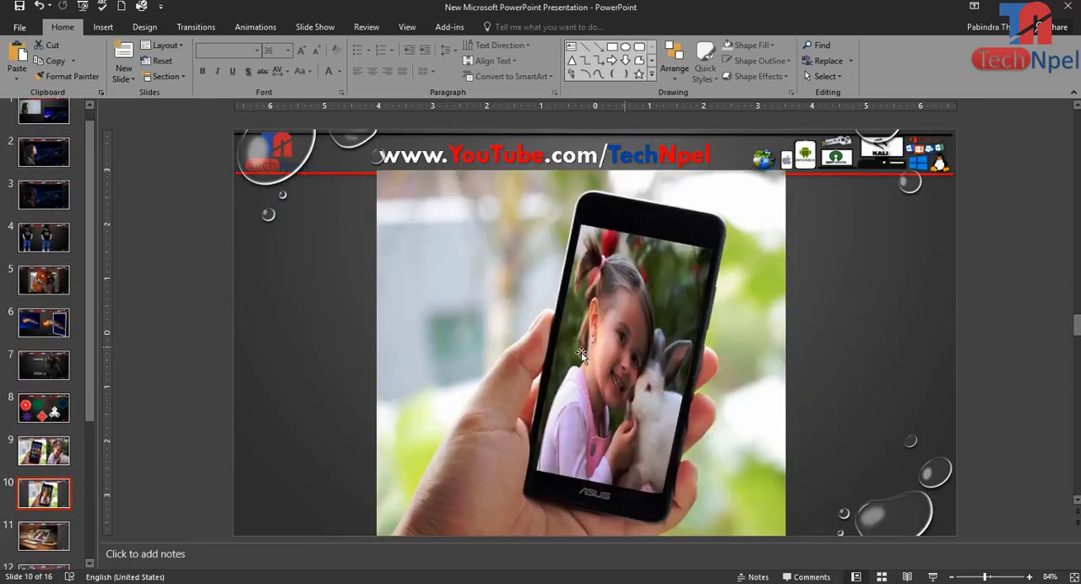
left_click(43, 536)
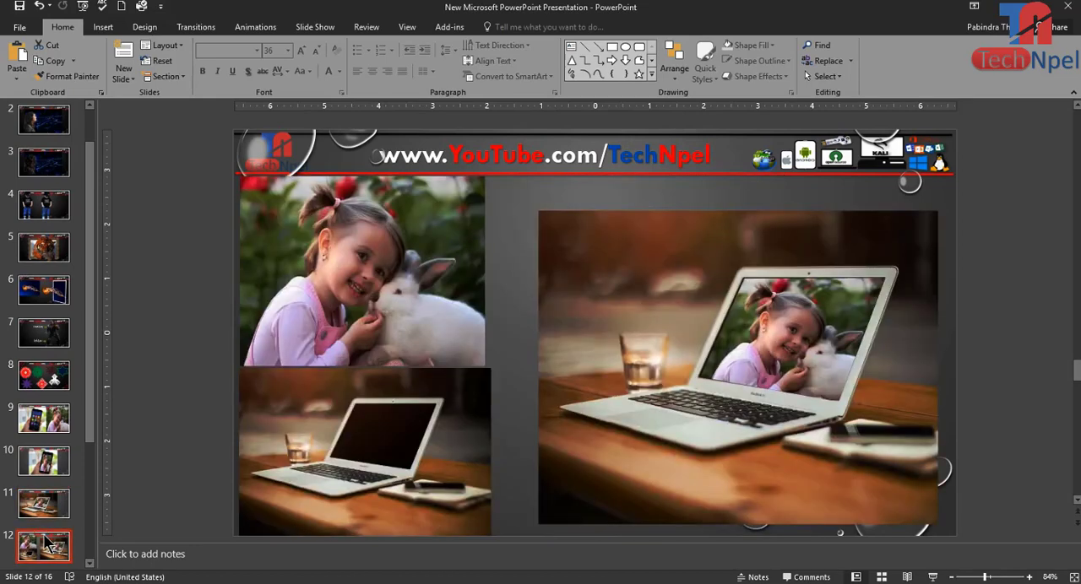
scroll("down", 3)
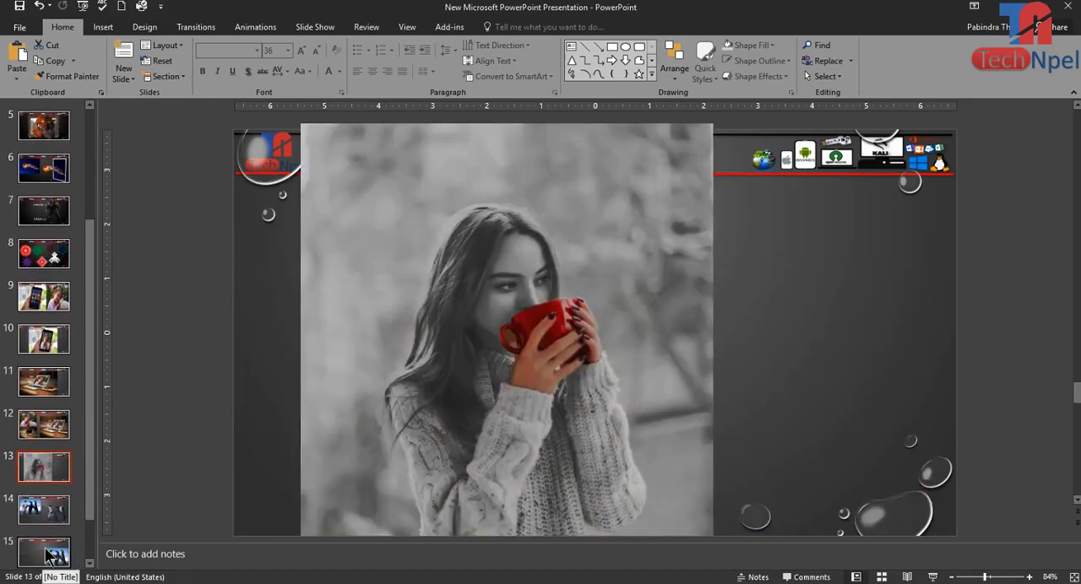
scroll("down", 3)
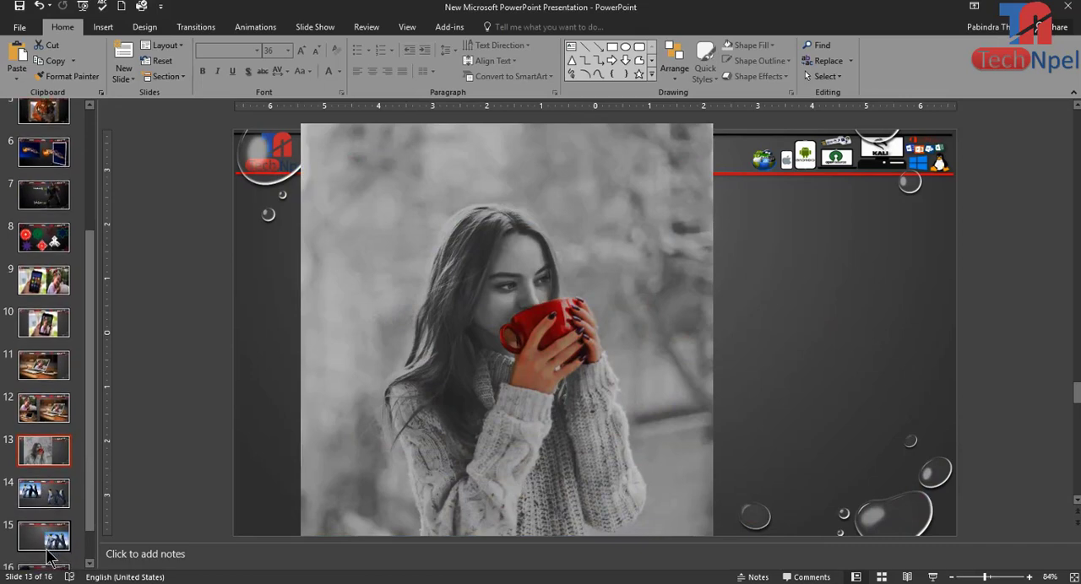
scroll("down", 3)
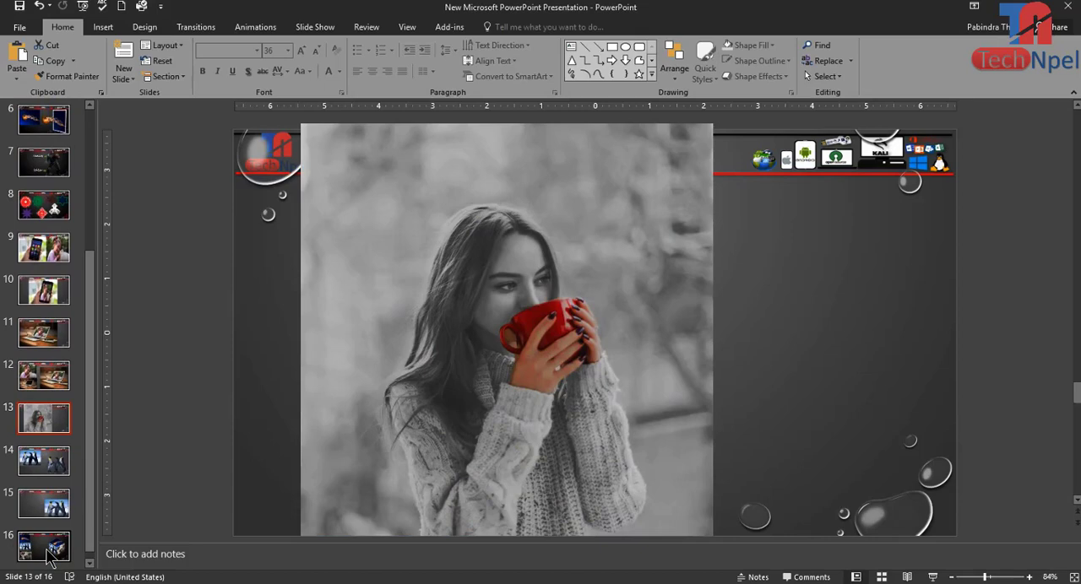